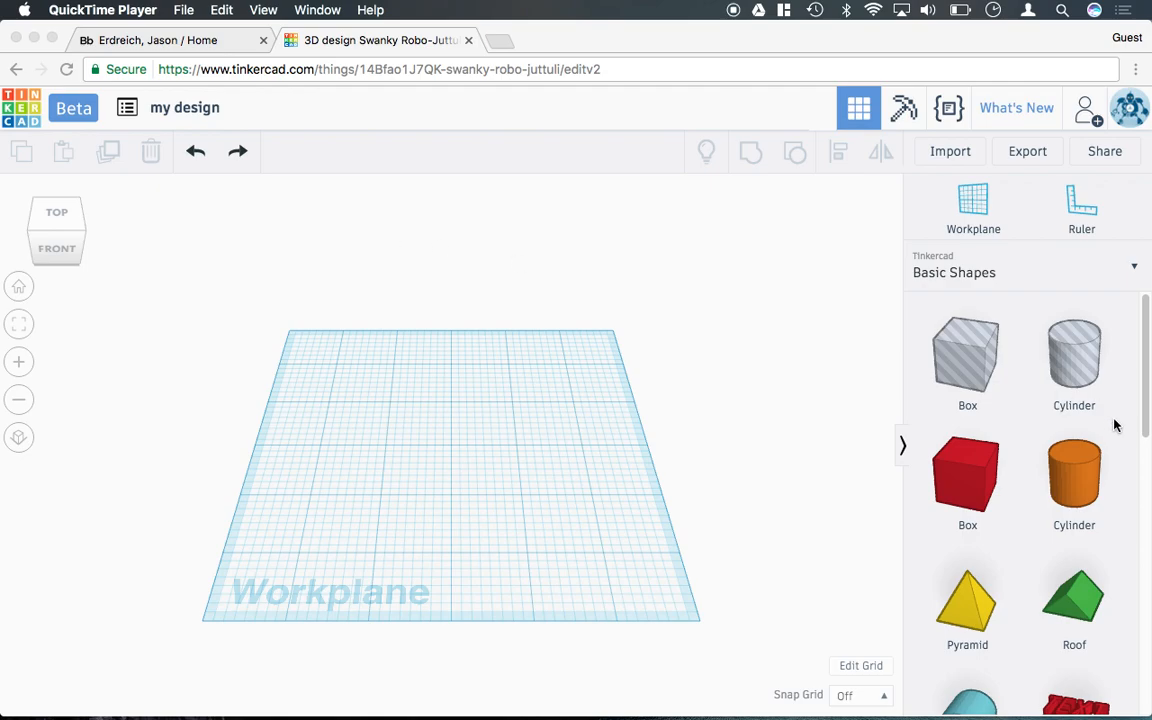
Add a Text shape to the workplane and change its wording to ERDREICH
scroll("down", 3)
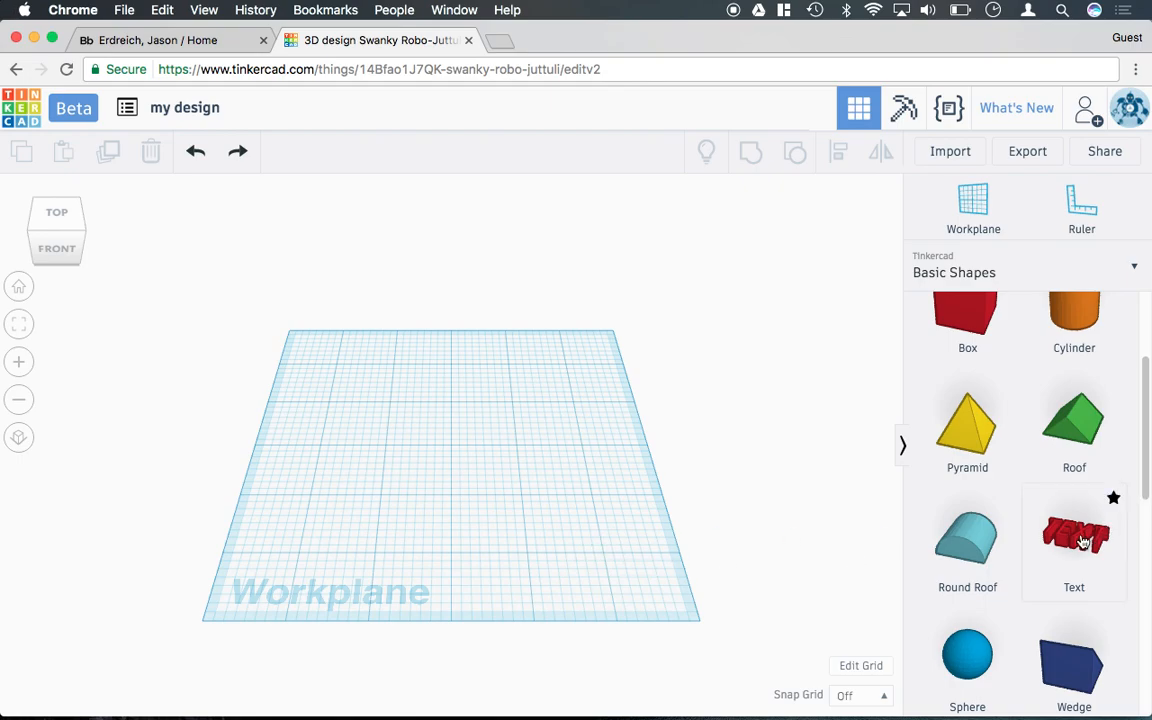
left_click(1074, 540)
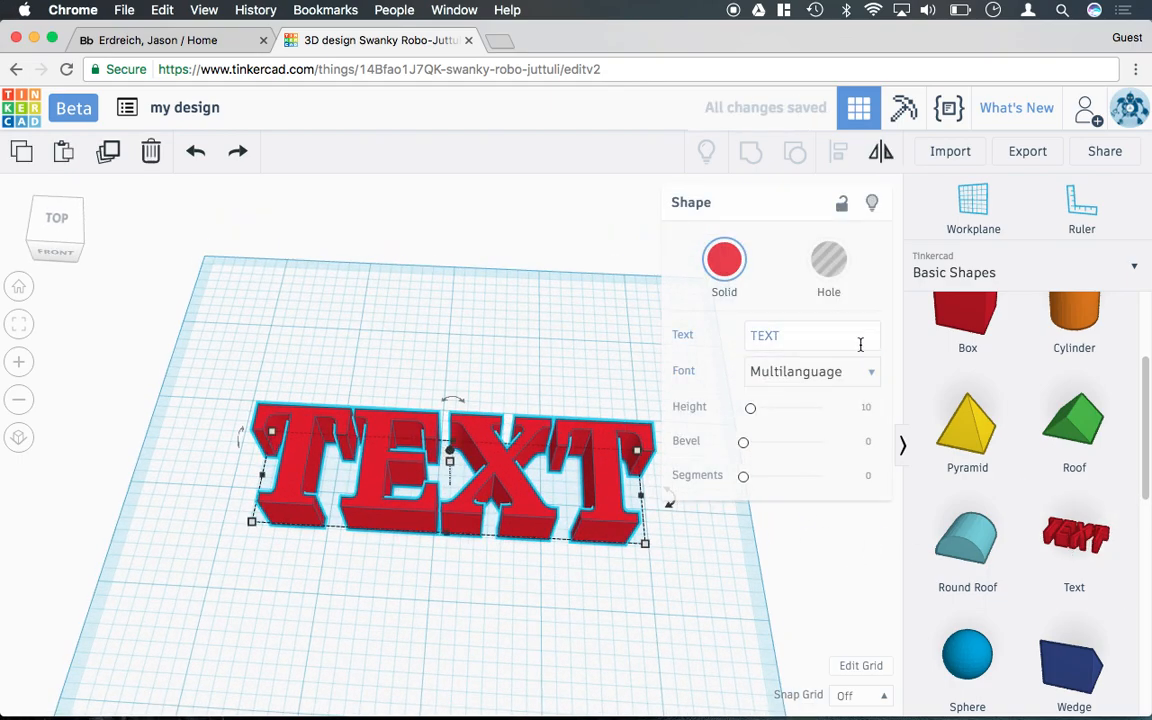
type("E")
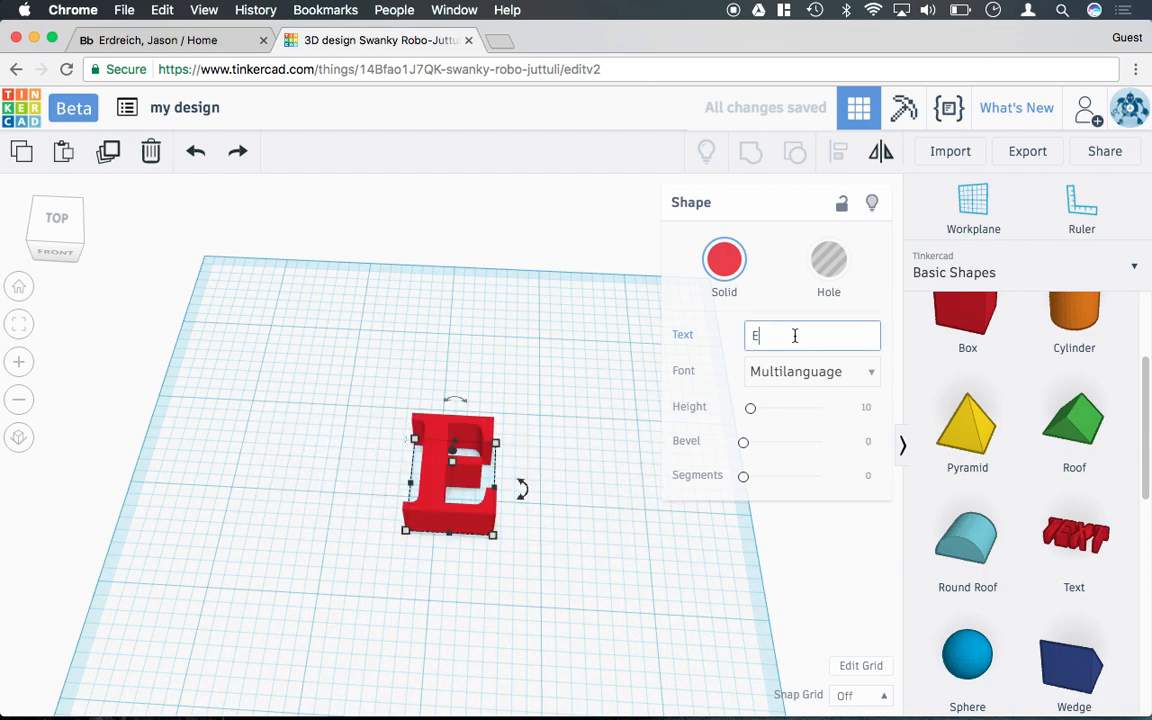
type("RDREICH")
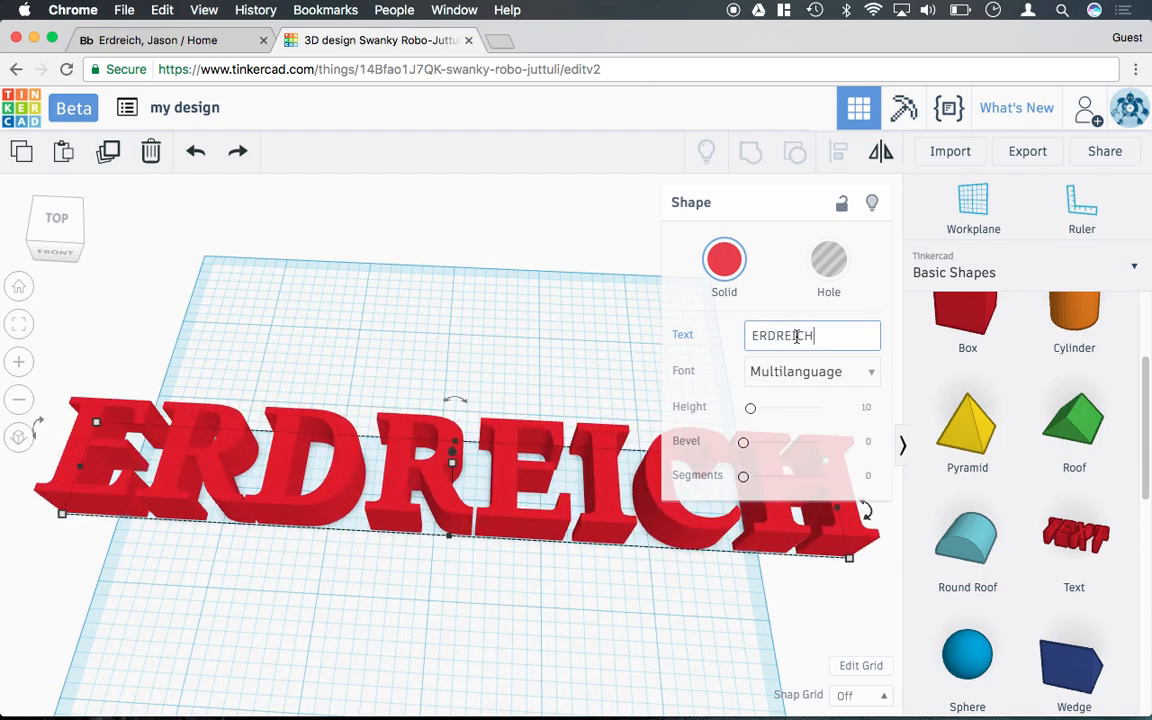
Try Sans Mono on the lettering, then settle on the Sans font
left_click(810, 371)
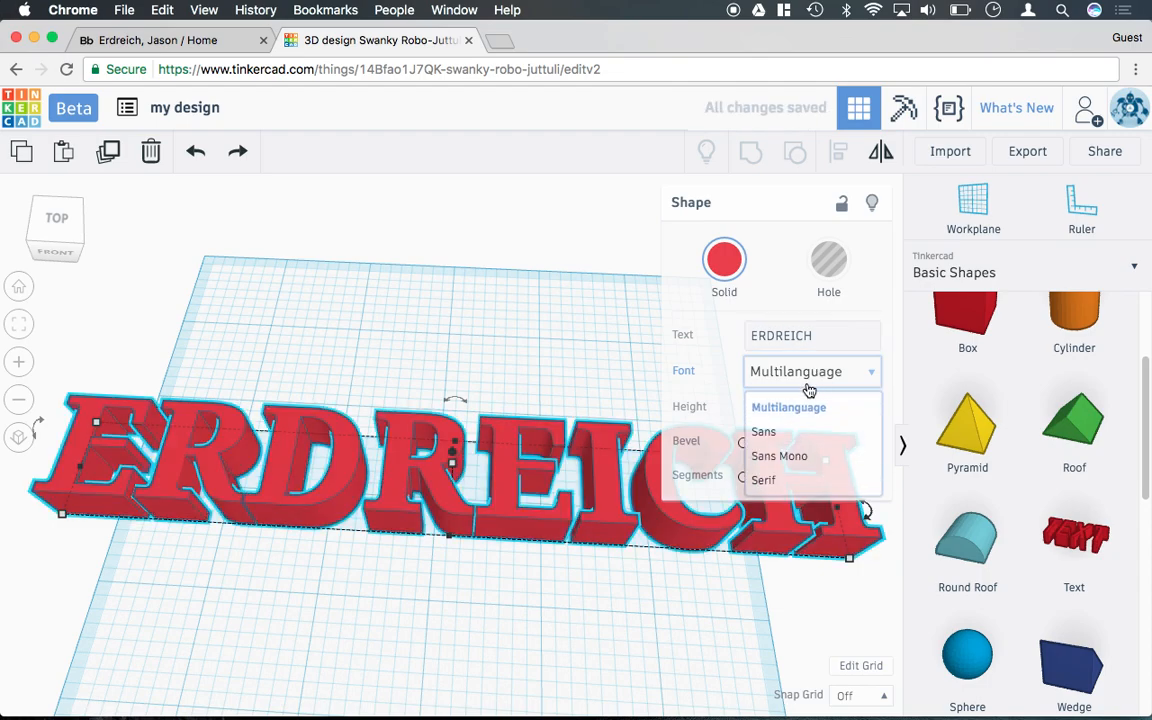
left_click(779, 456)
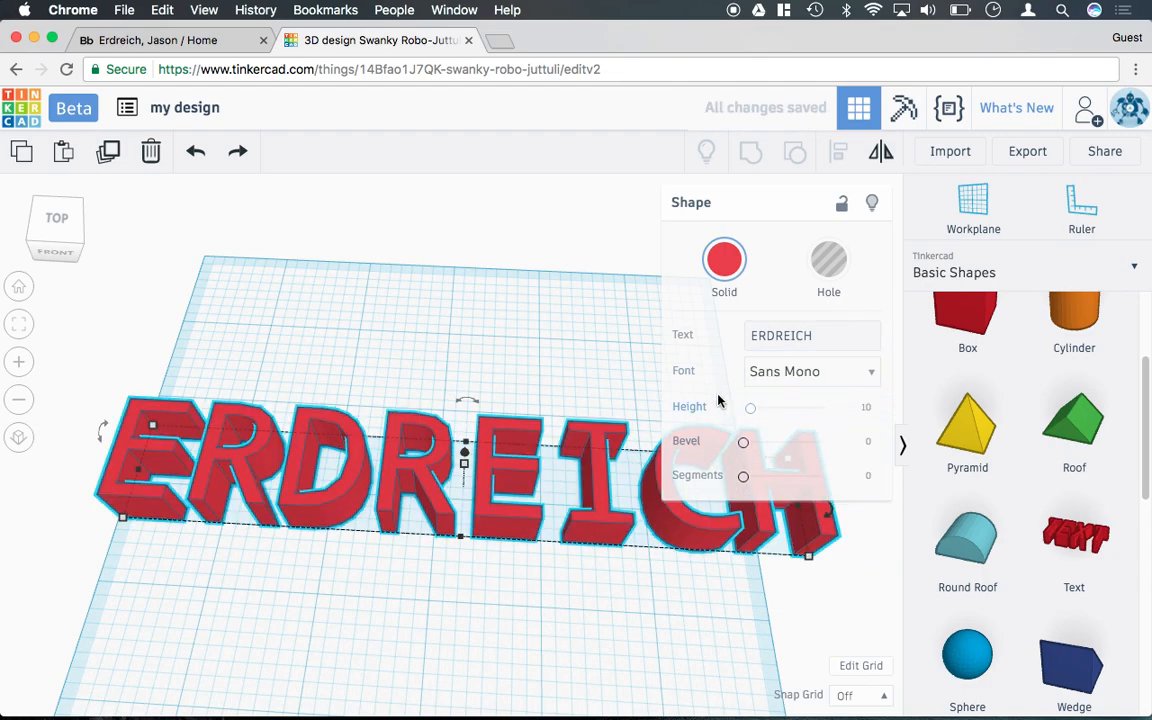
left_click(810, 371)
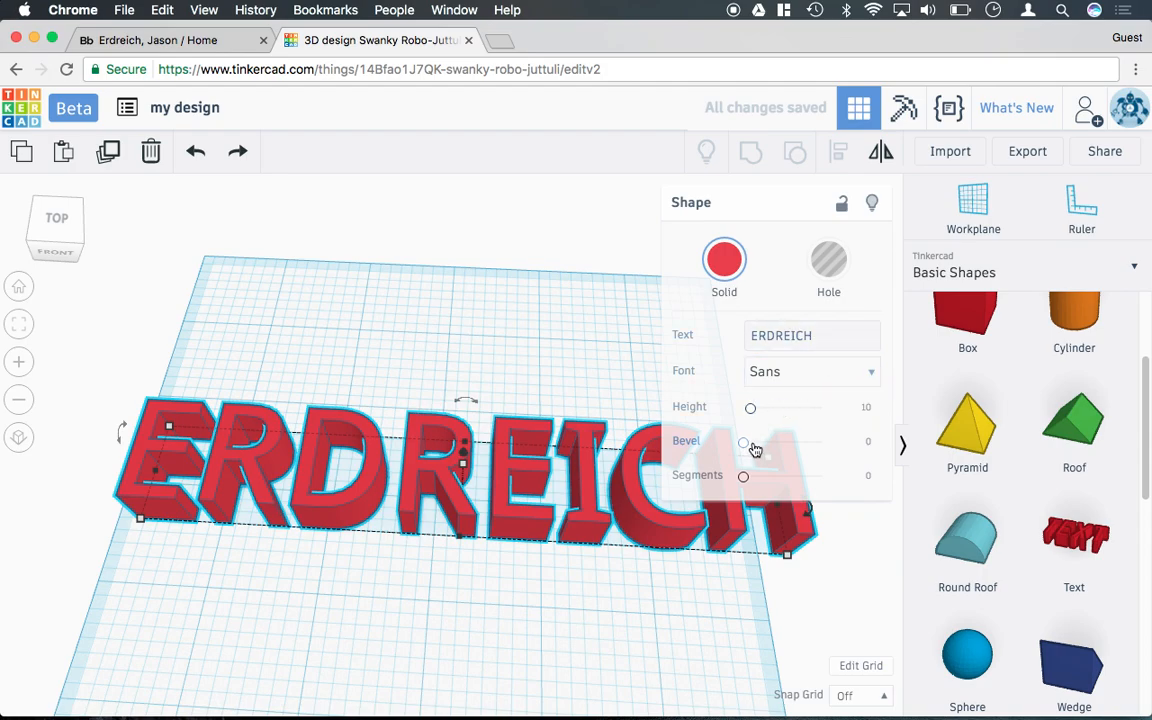
Lower the letter height to about 6.42 and raise the bevel to about 1.39
left_click_drag(750, 407, 765, 407)
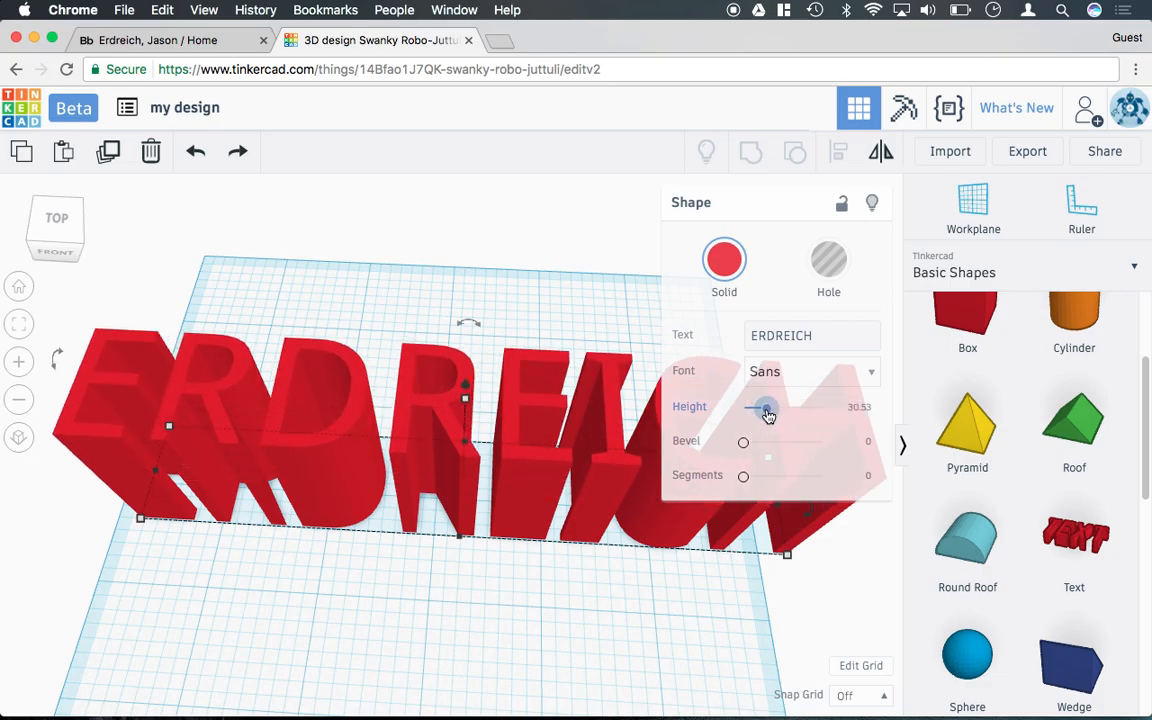
left_click_drag(765, 408, 748, 408)
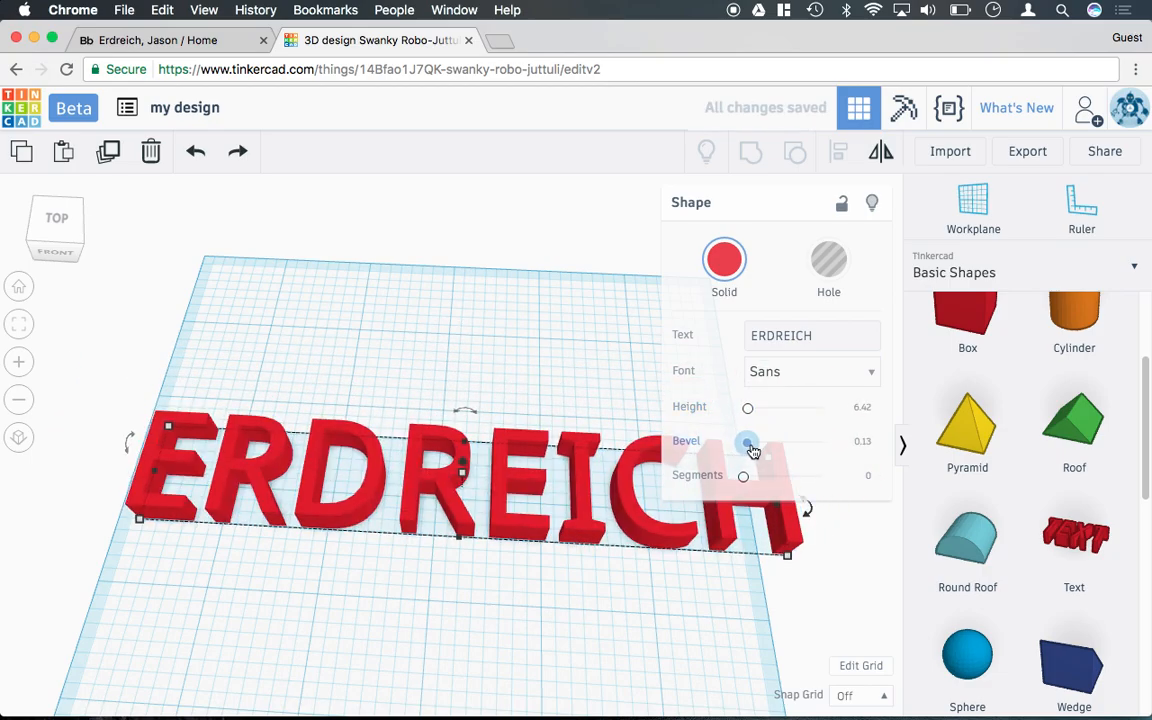
left_click_drag(748, 442, 768, 442)
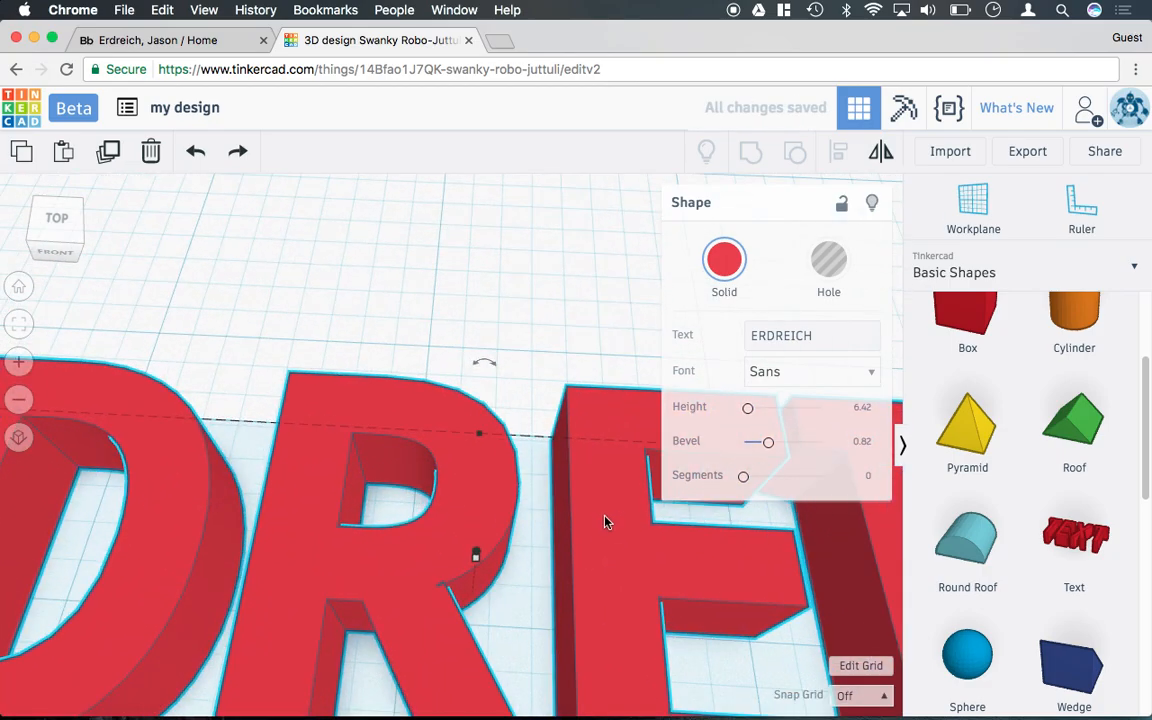
left_click_drag(767, 442, 780, 442)
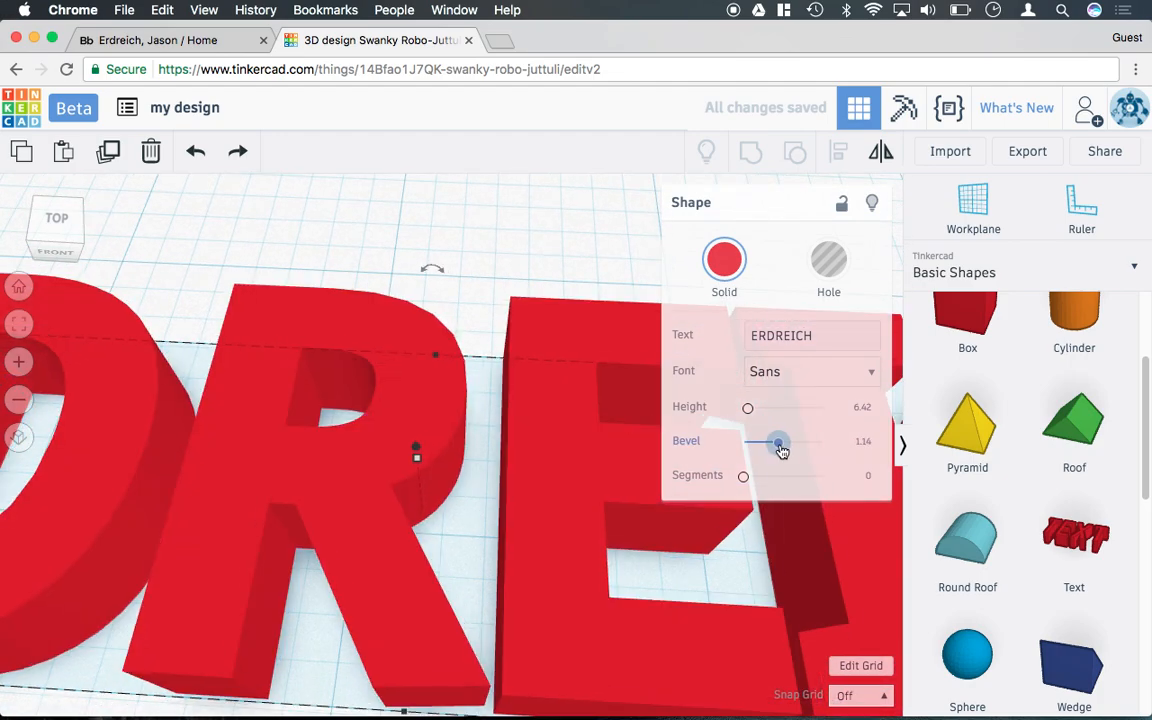
left_click_drag(779, 442, 787, 442)
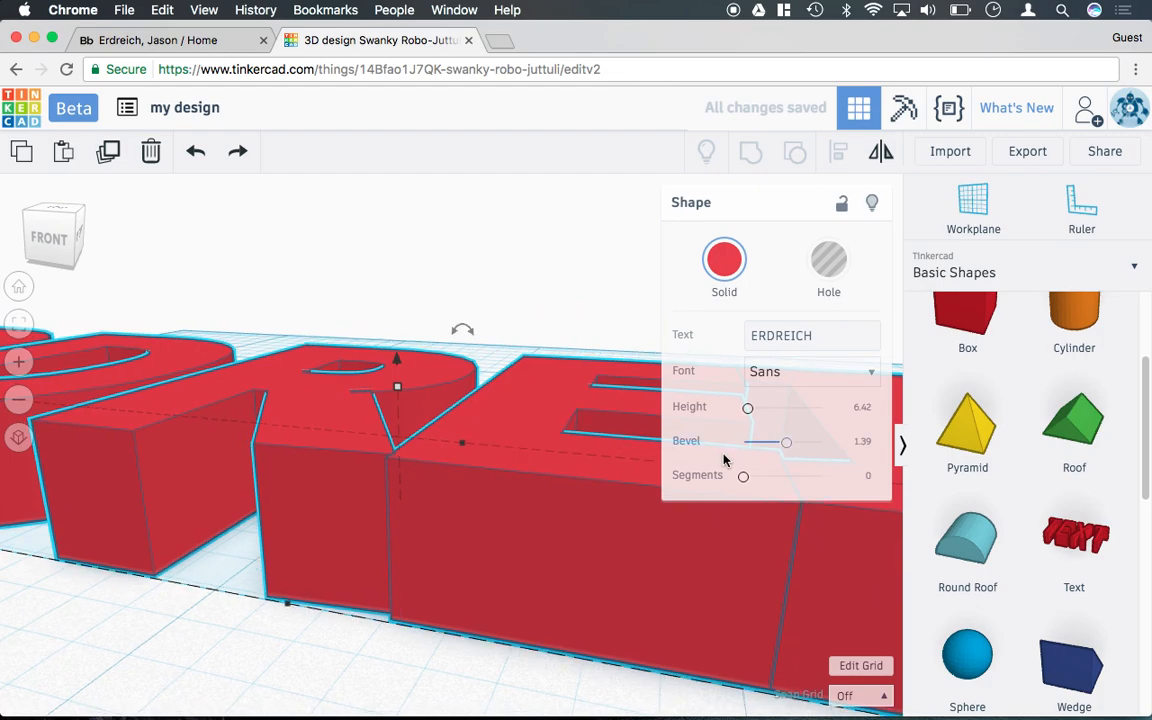
Raise the segments to 3 and enlarge the bevel to about 2.5 for smooth edges
left_click_drag(743, 475, 790, 475)
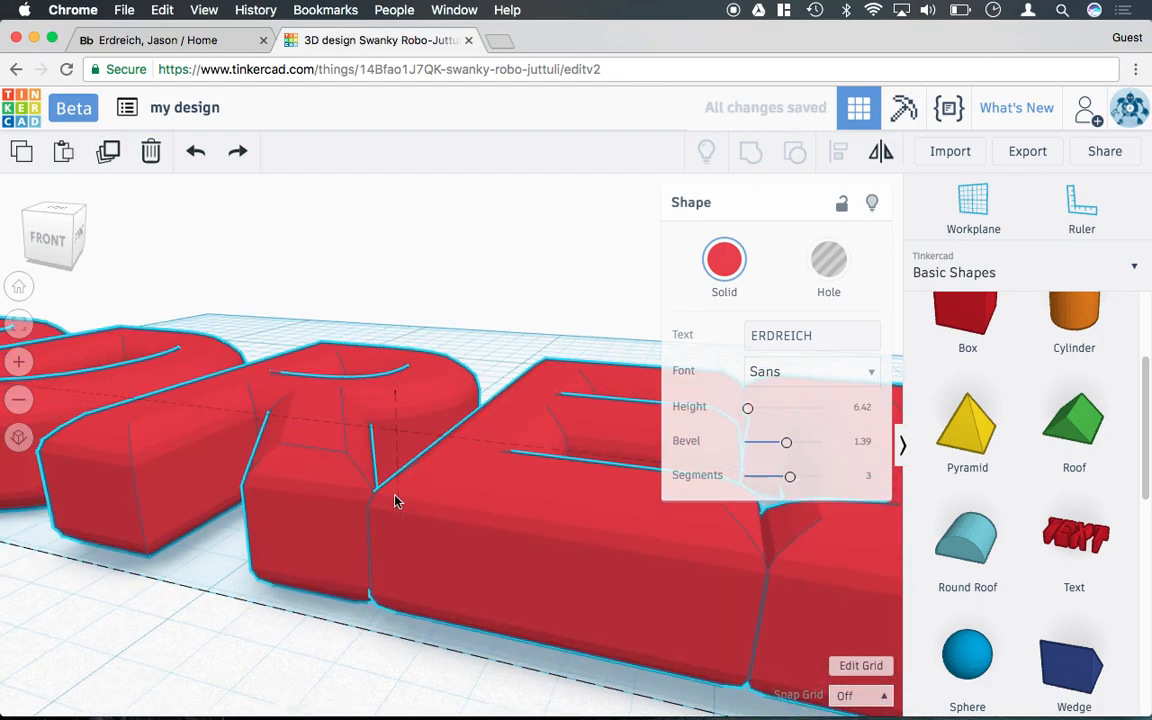
left_click_drag(786, 442, 812, 442)
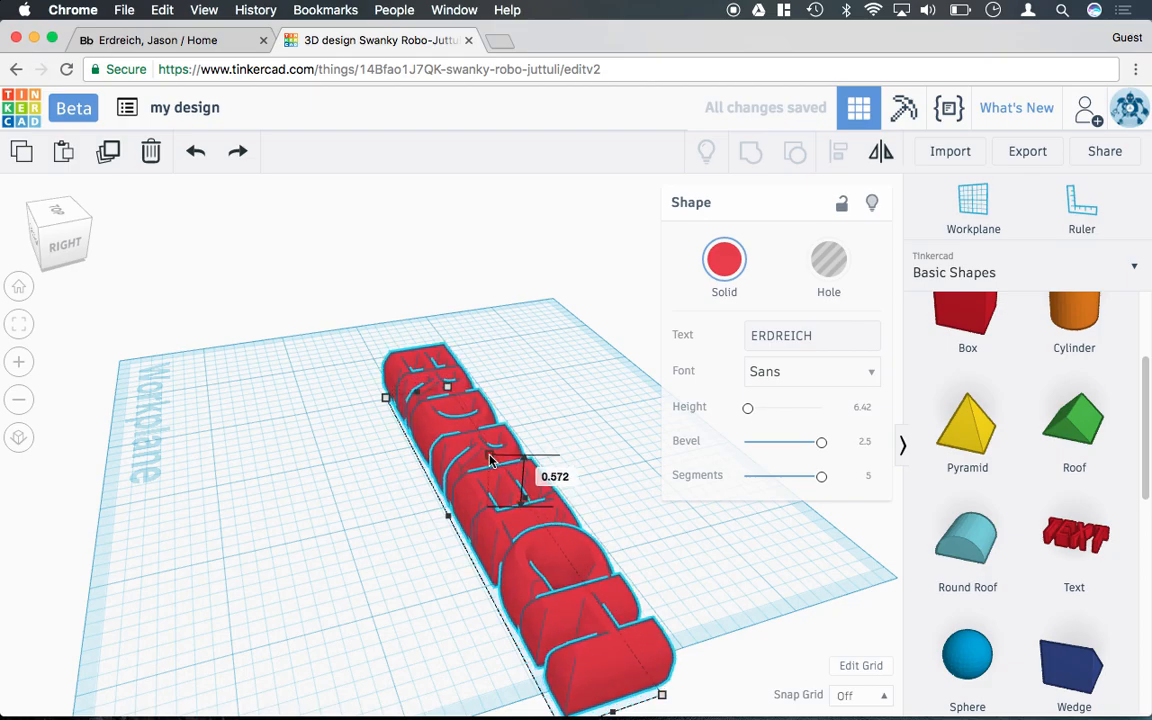
Drag a scale handle to resize the ERDREICH text on the workplane
left_click_drag(490, 460, 420, 525)
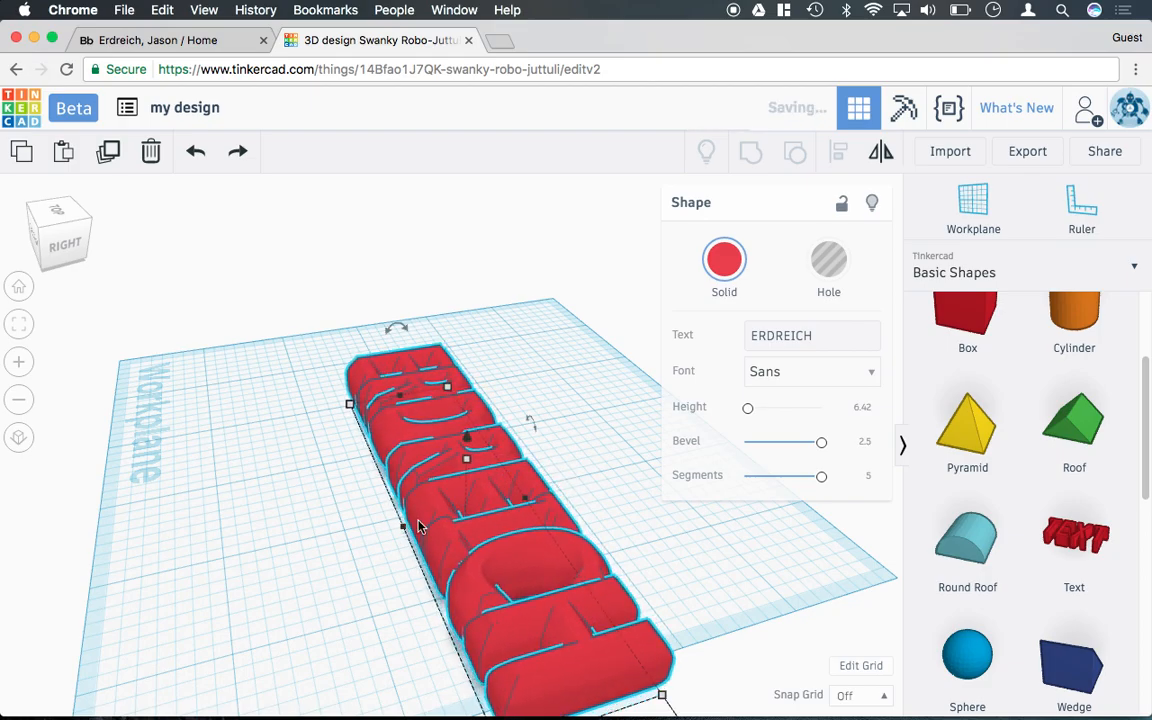